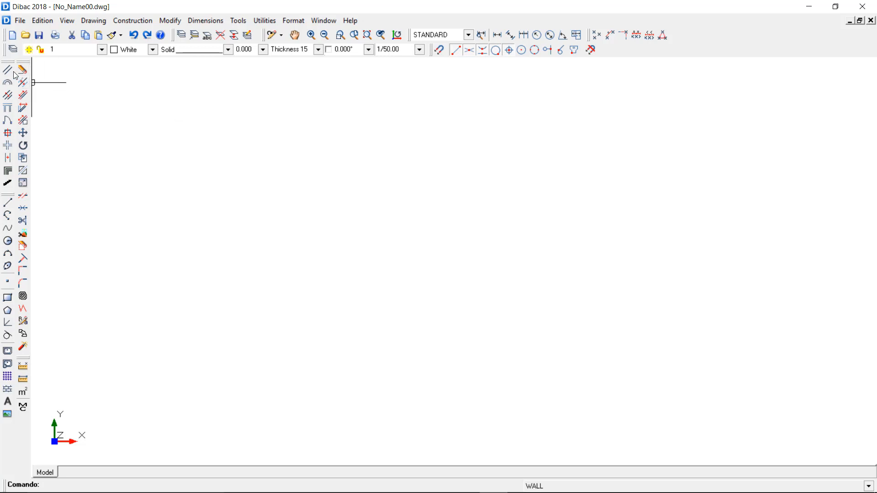
pyautogui.moveTo(39, 74)
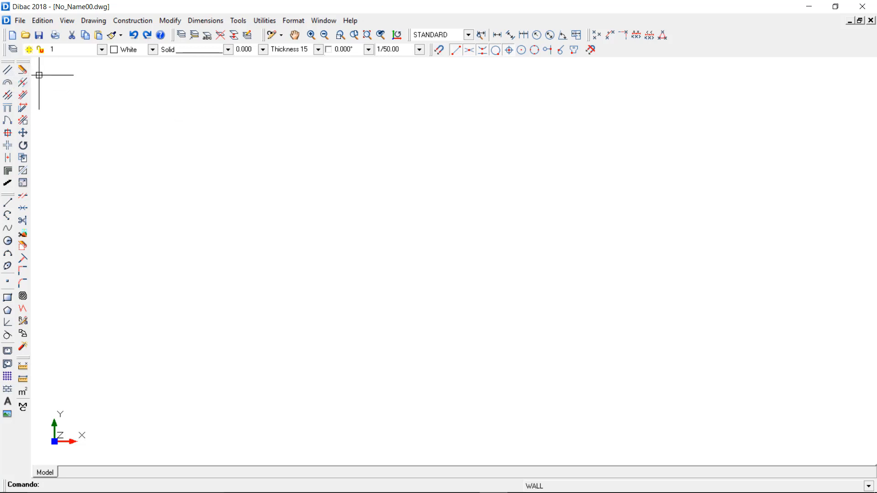
# Choose Construction > Wall so the tool waits for the first wall point.
pyautogui.click(133, 21)
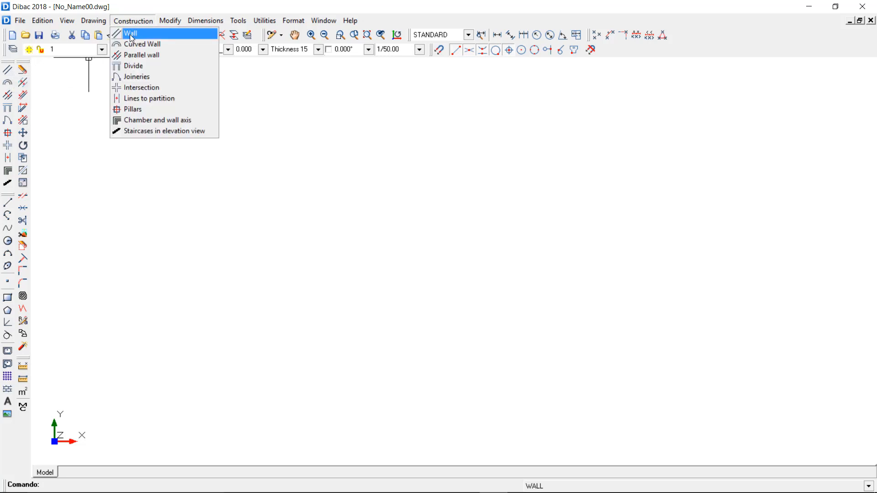
pyautogui.click(131, 33)
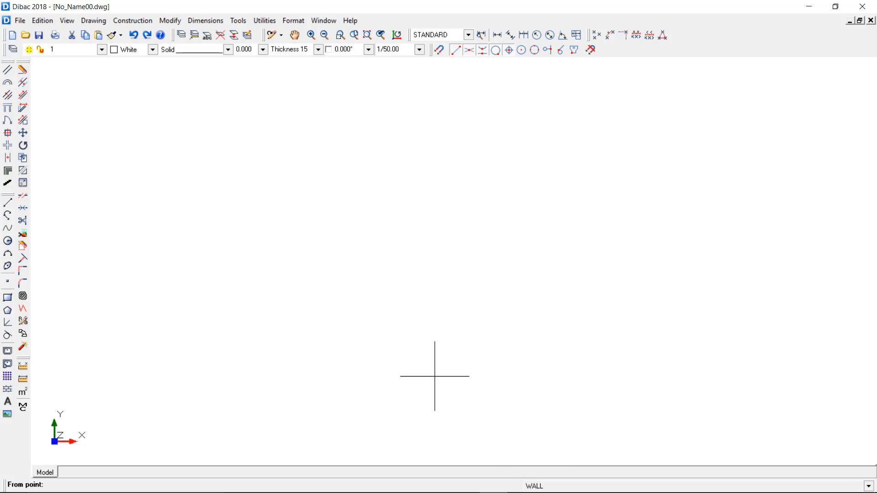
pyautogui.moveTo(100, 125)
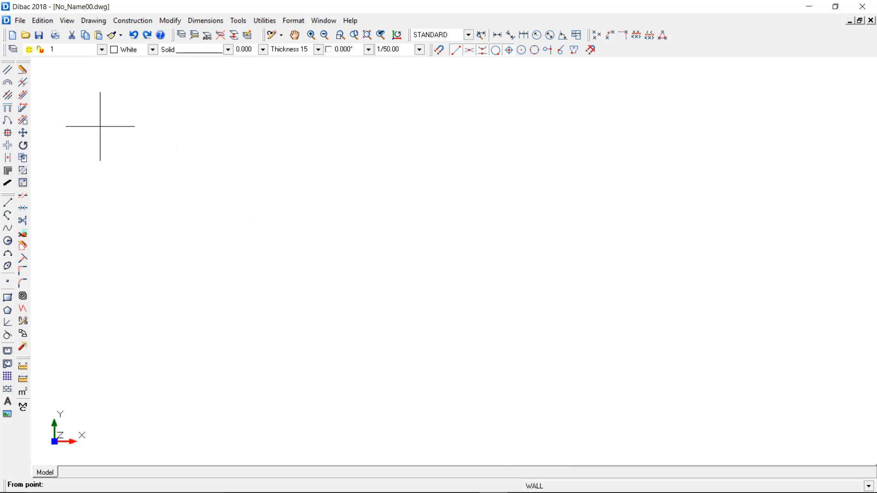
pyautogui.moveTo(301, 82)
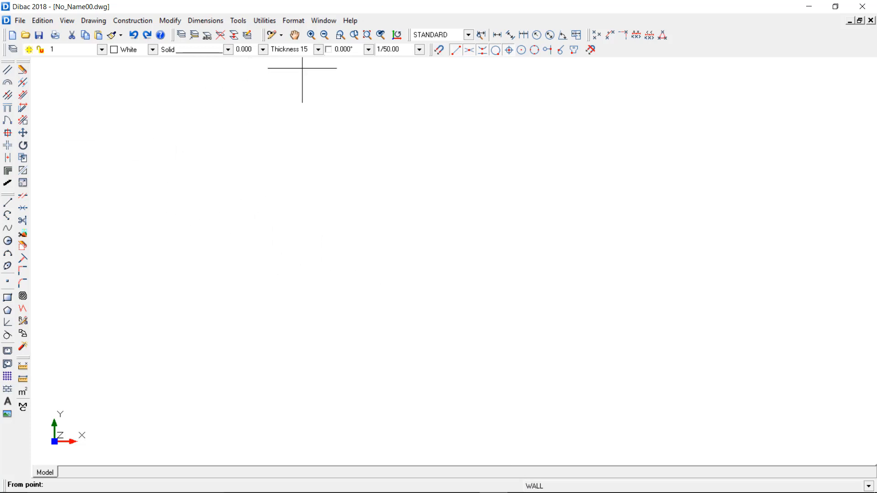
pyautogui.moveTo(291, 49)
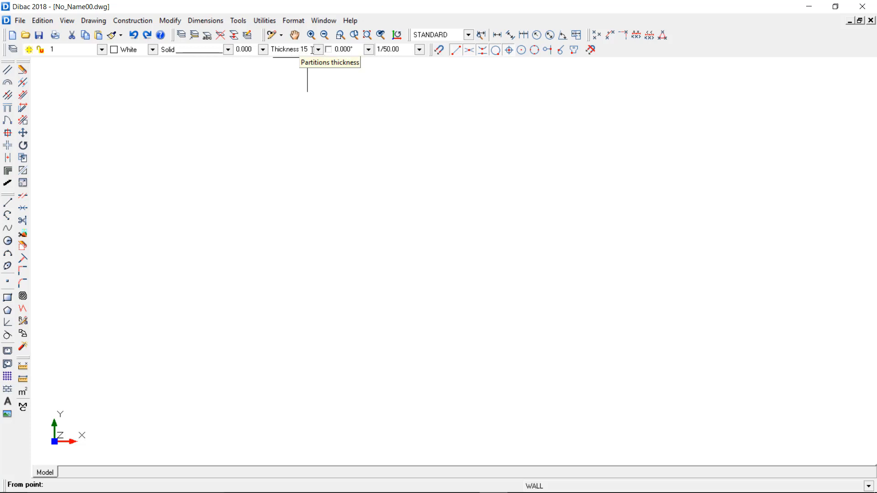
# Set wall thickness to 1 Foot and enable the H/V constraint at 0.000°.
pyautogui.click(318, 49)
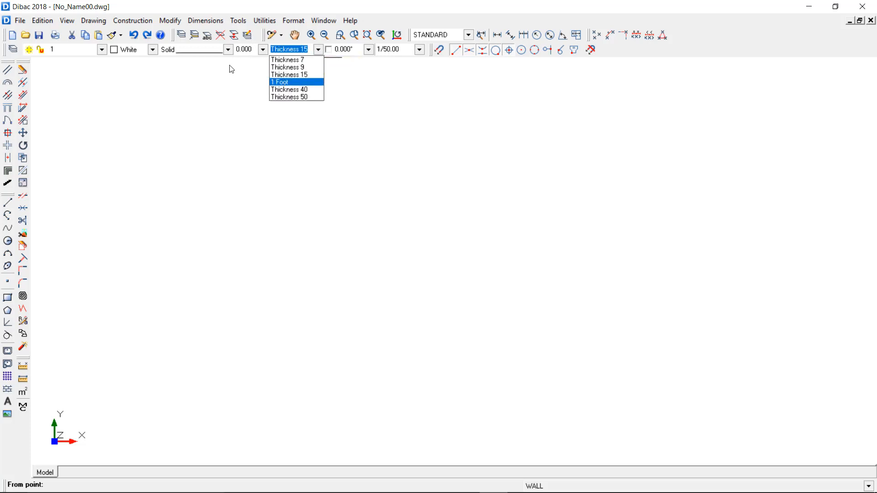
pyautogui.click(280, 83)
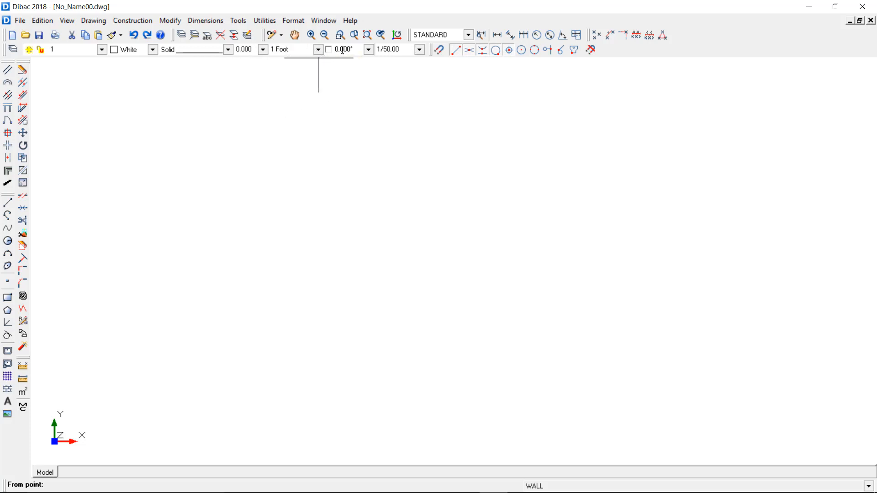
pyautogui.moveTo(329, 50)
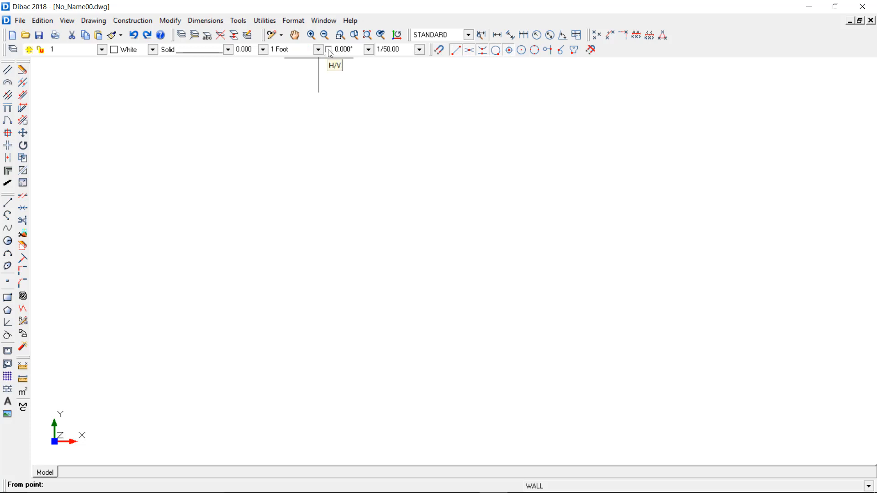
pyautogui.click(367, 49)
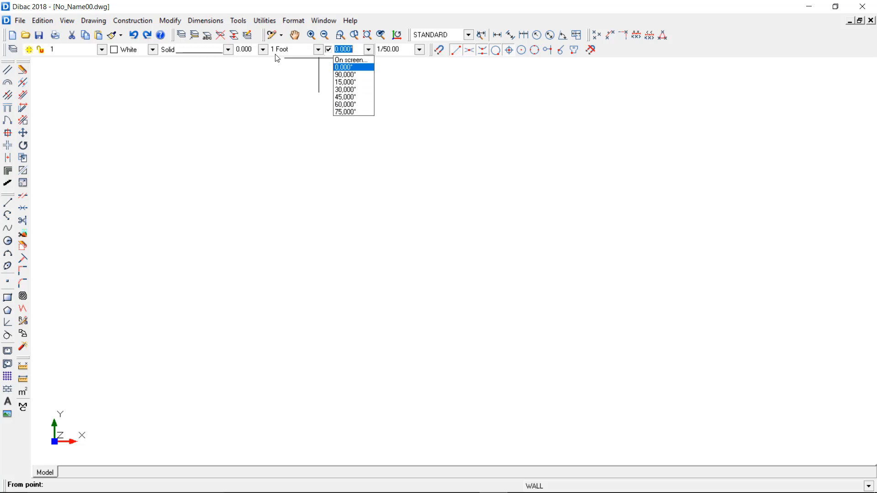
pyautogui.click(344, 68)
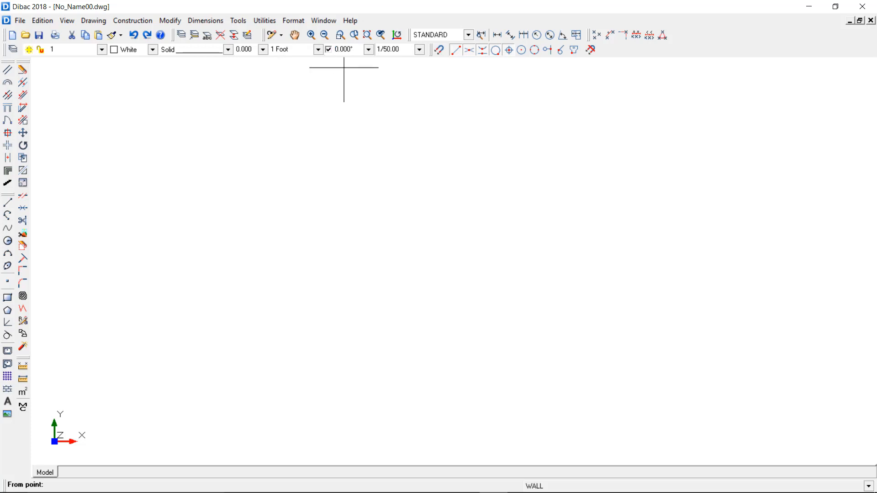
pyautogui.moveTo(234, 117)
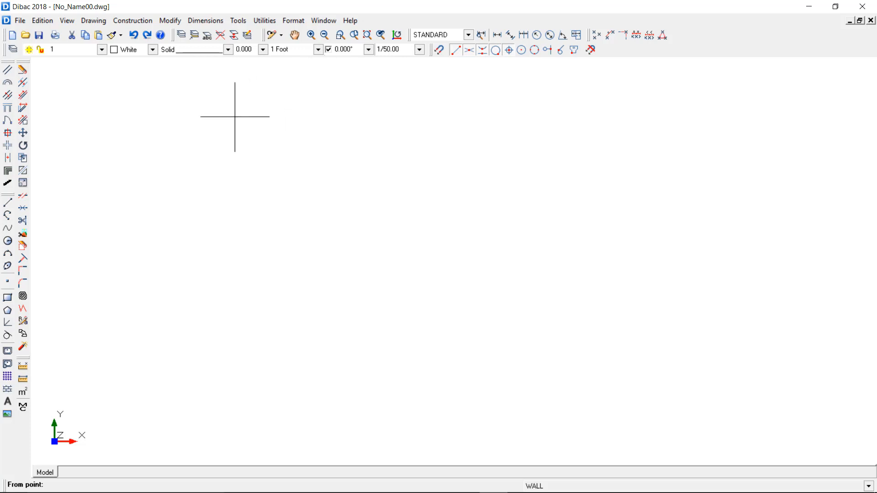
pyautogui.moveTo(212, 147)
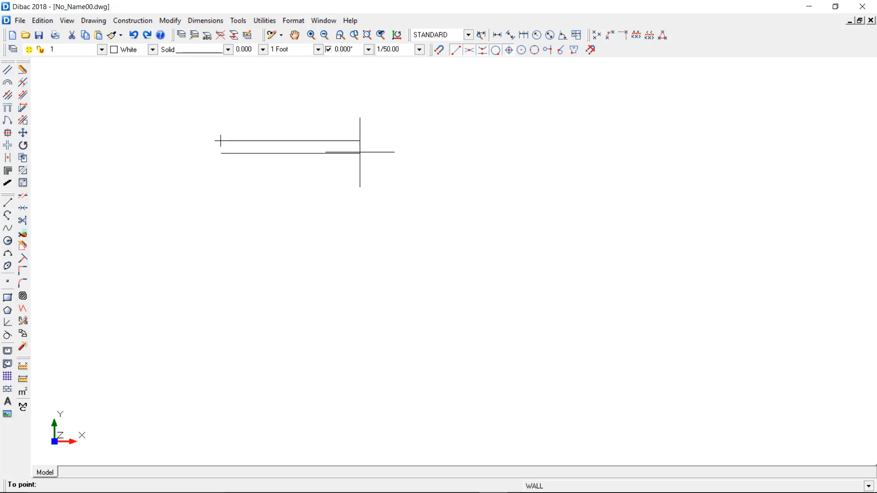
# Trace the L-shaped outer wall corners, flipping the wall side twice with F5.
pyautogui.click(437, 141)
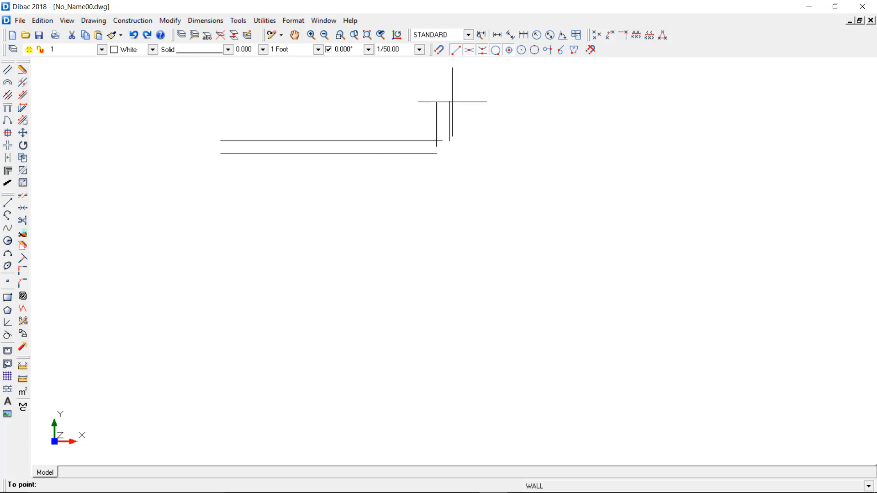
pyautogui.click(453, 260)
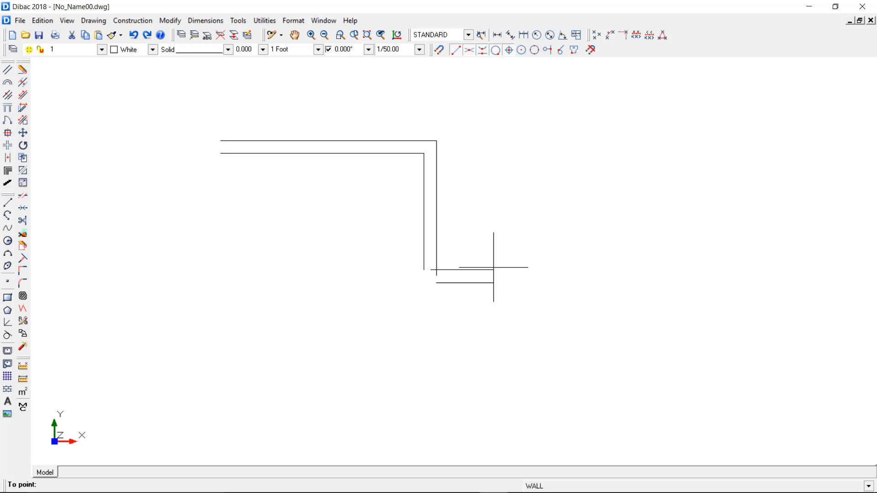
pyautogui.press('f5')
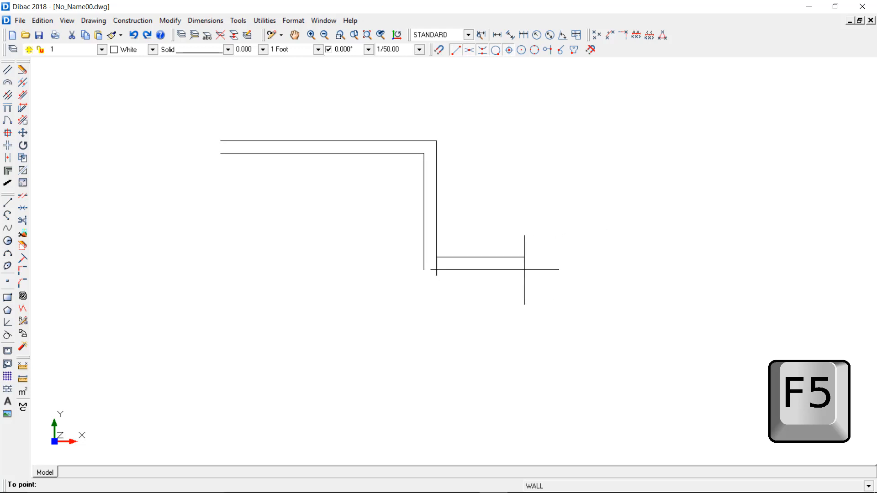
pyautogui.press('f5')
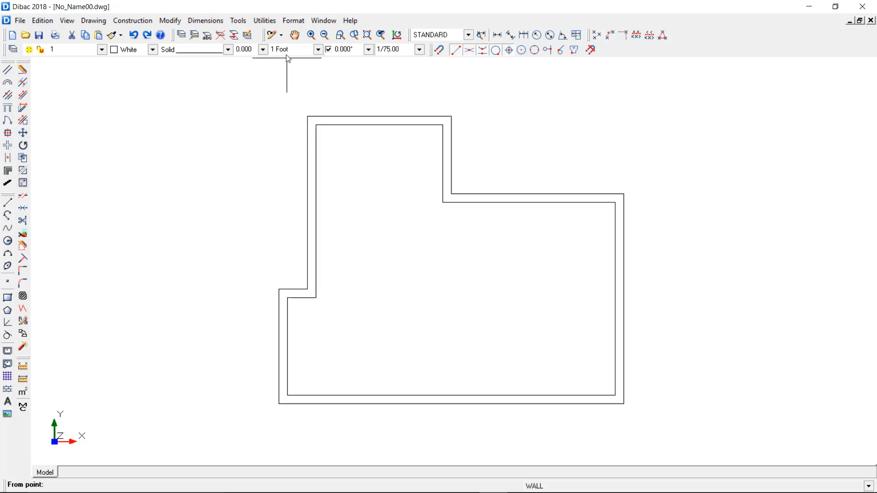
# Switch the wall thickness to Thickness 15 for the interior partitions.
pyautogui.click(318, 49)
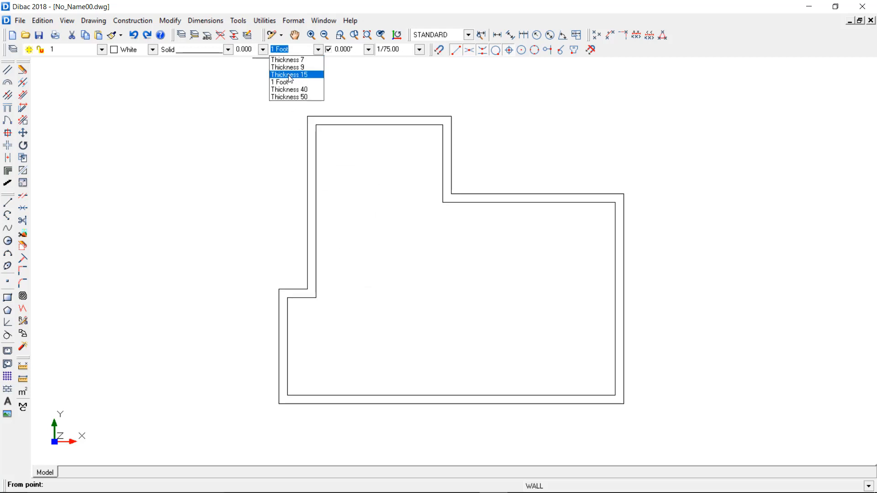
pyautogui.click(289, 74)
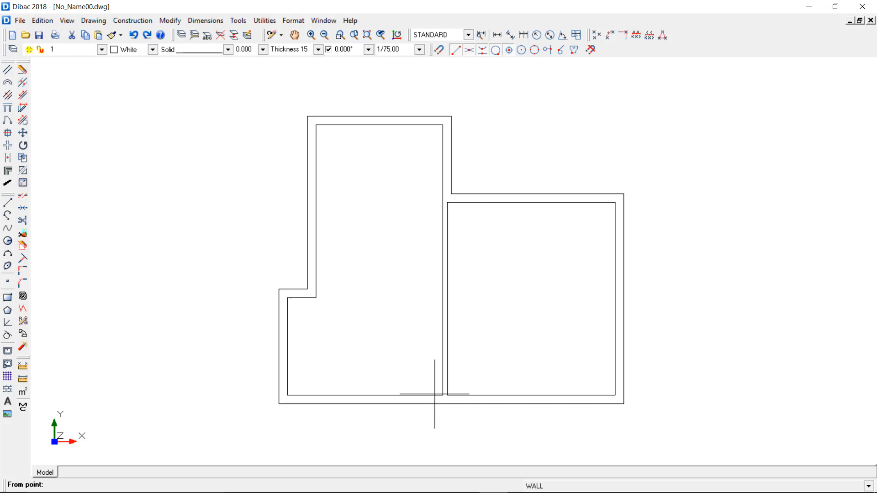
pyautogui.moveTo(609, 298)
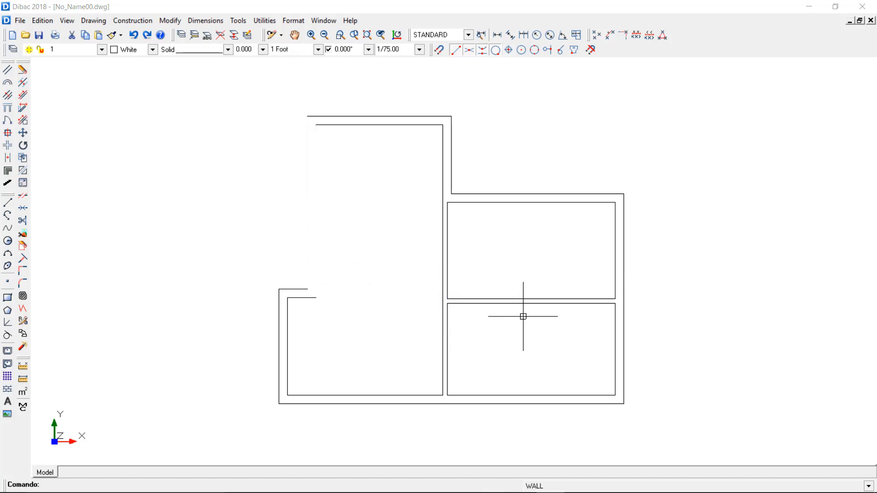
pyautogui.moveTo(780, 383)
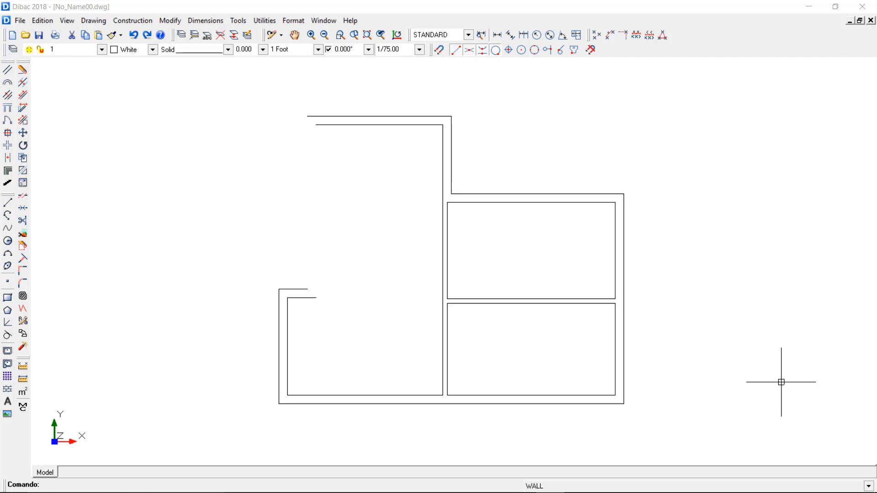
pyautogui.moveTo(774, 377)
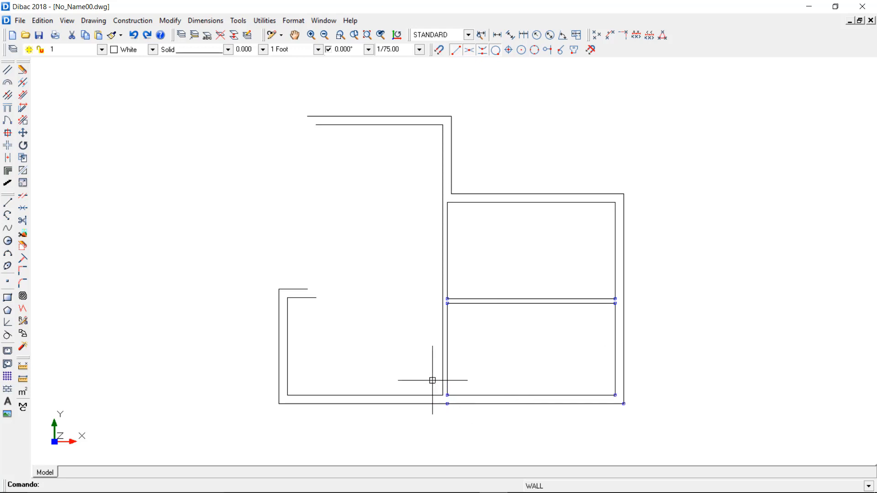
pyautogui.moveTo(466, 159)
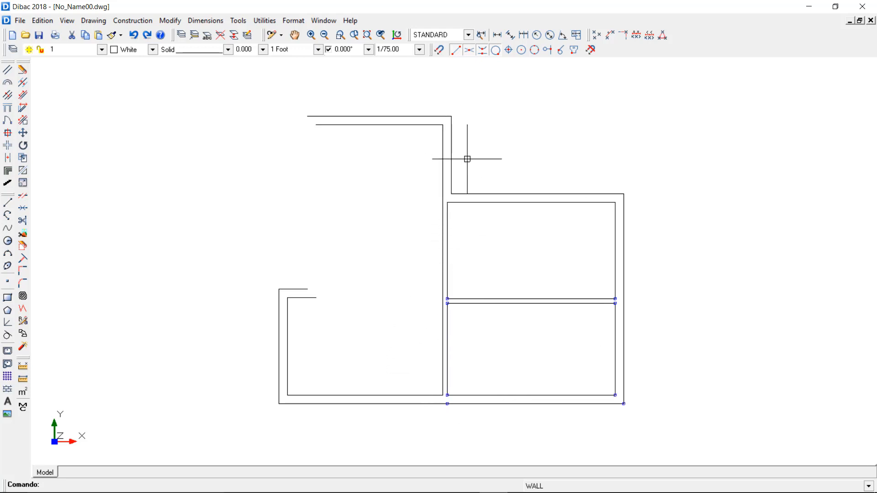
pyautogui.moveTo(568, 132)
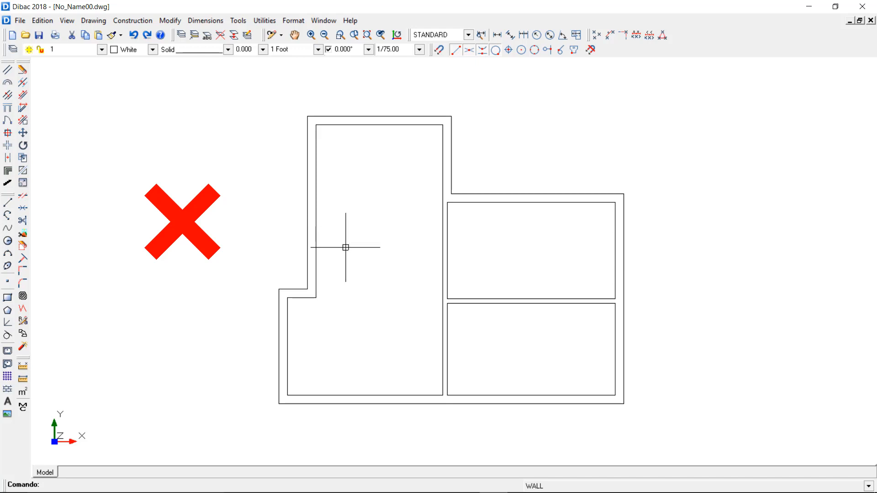
pyautogui.click(307, 168)
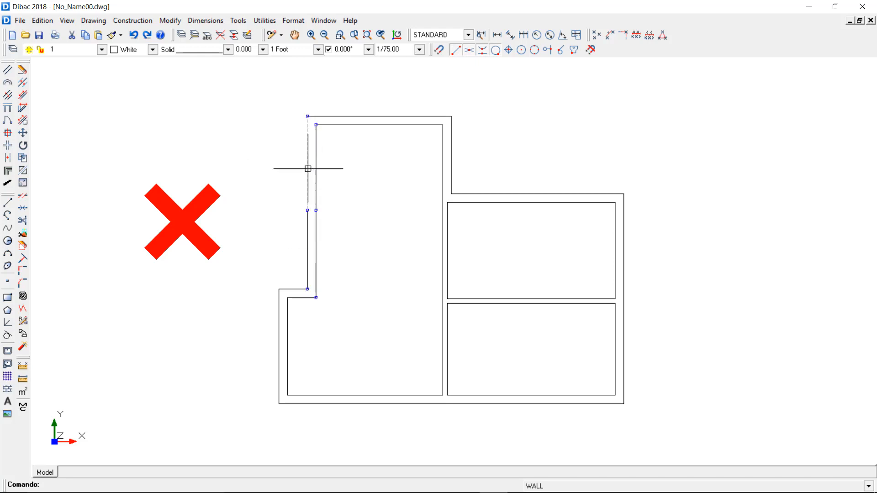
pyautogui.moveTo(301, 209)
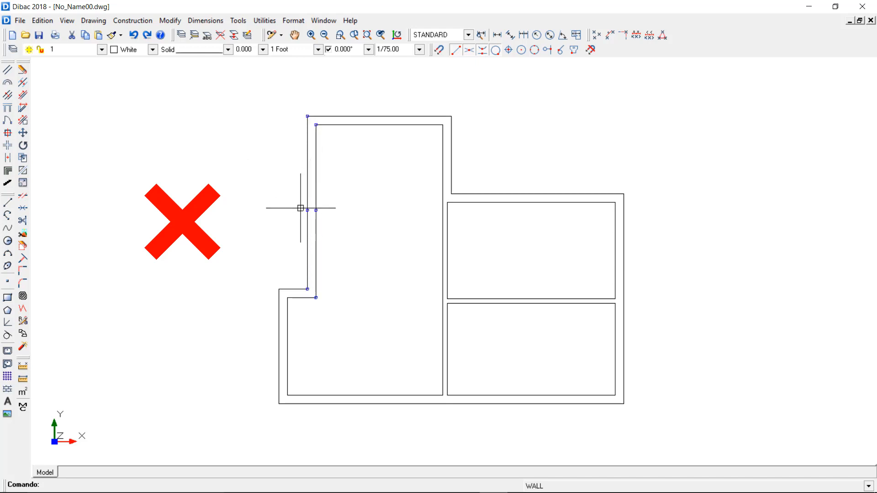
pyautogui.moveTo(269, 217)
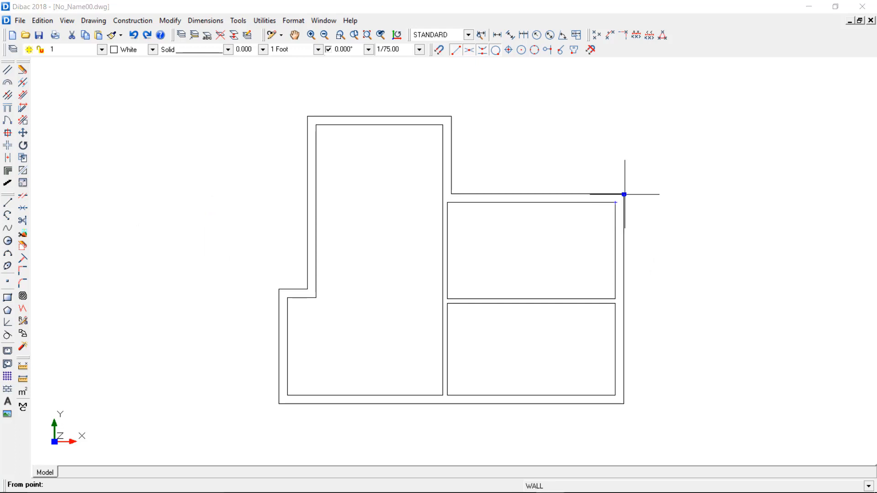
# Start a new wall at the right wing's outer top-right corner.
pyautogui.click(623, 195)
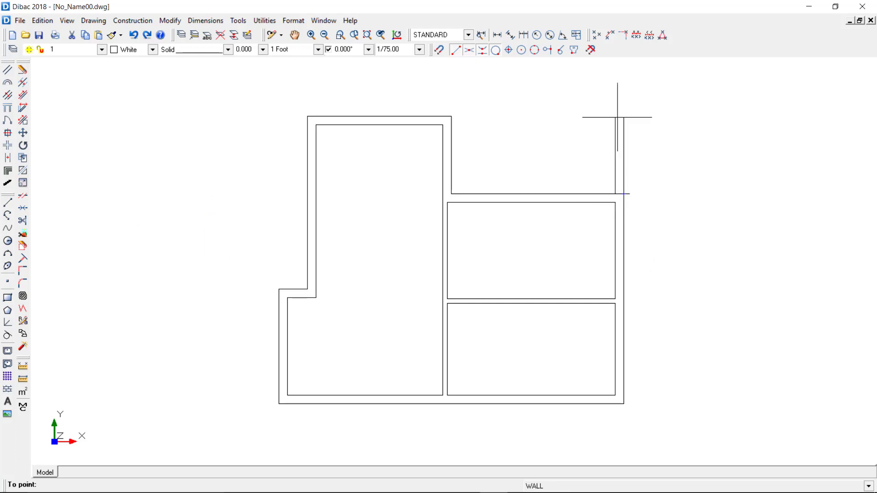